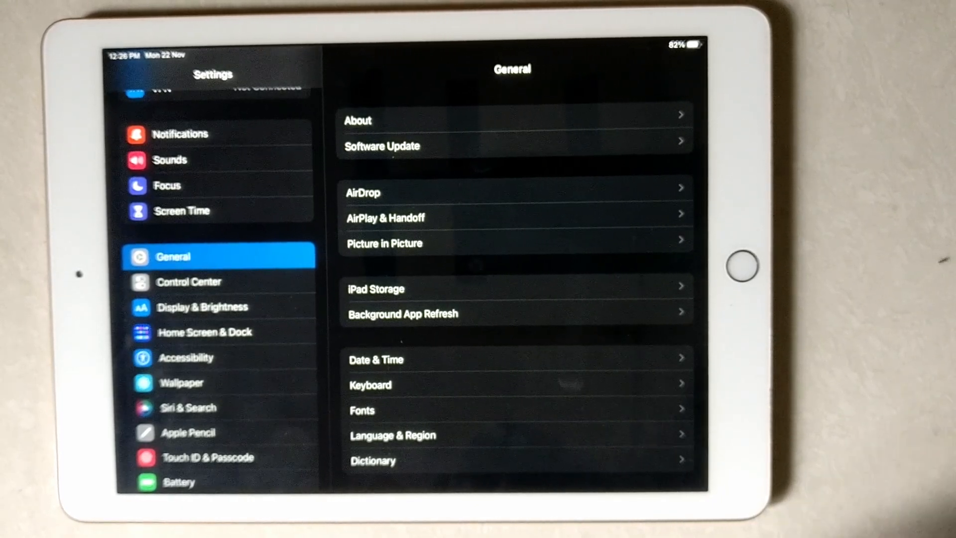
Open General > Keyboard and switch the Split Keyboard toggle on
{"action": "left_click", "coordinate": [370, 385]}
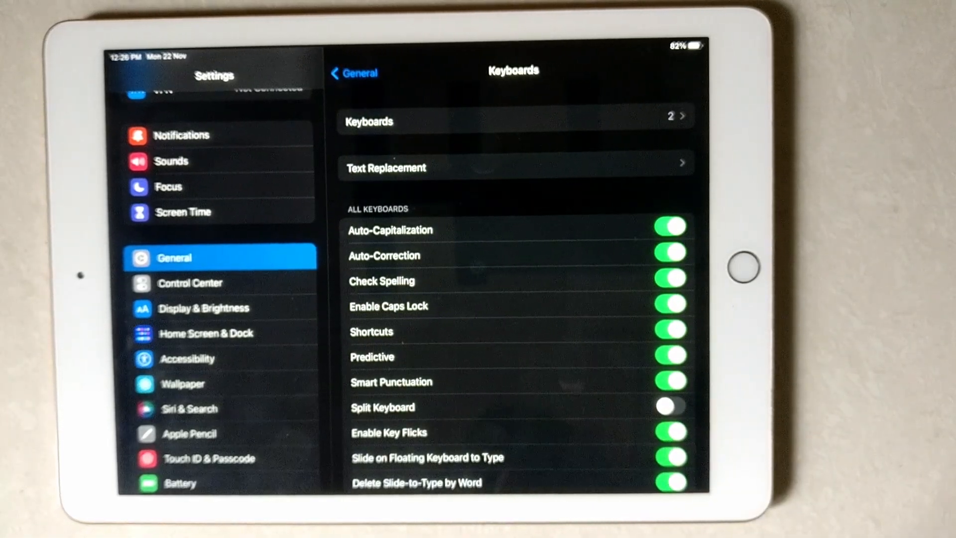
{"action": "left_click", "coordinate": [670, 408]}
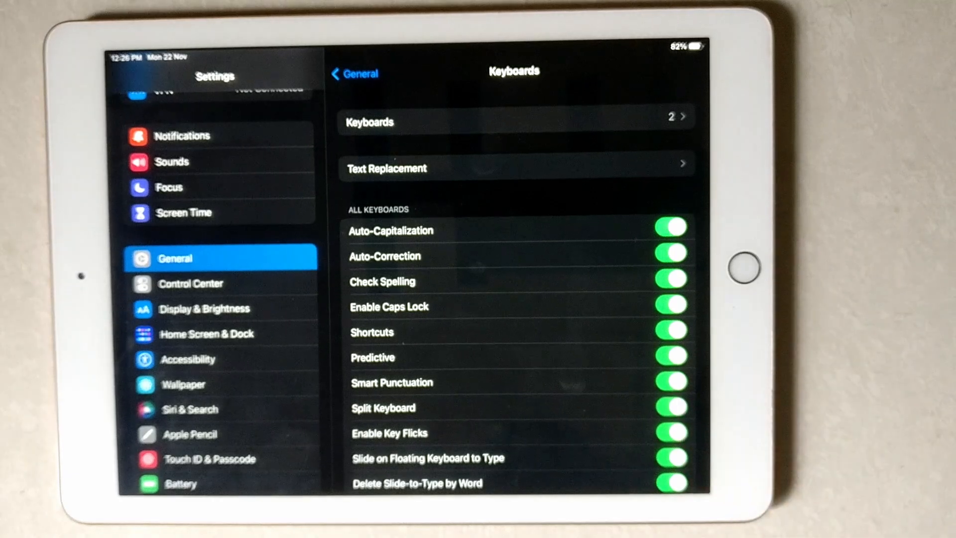